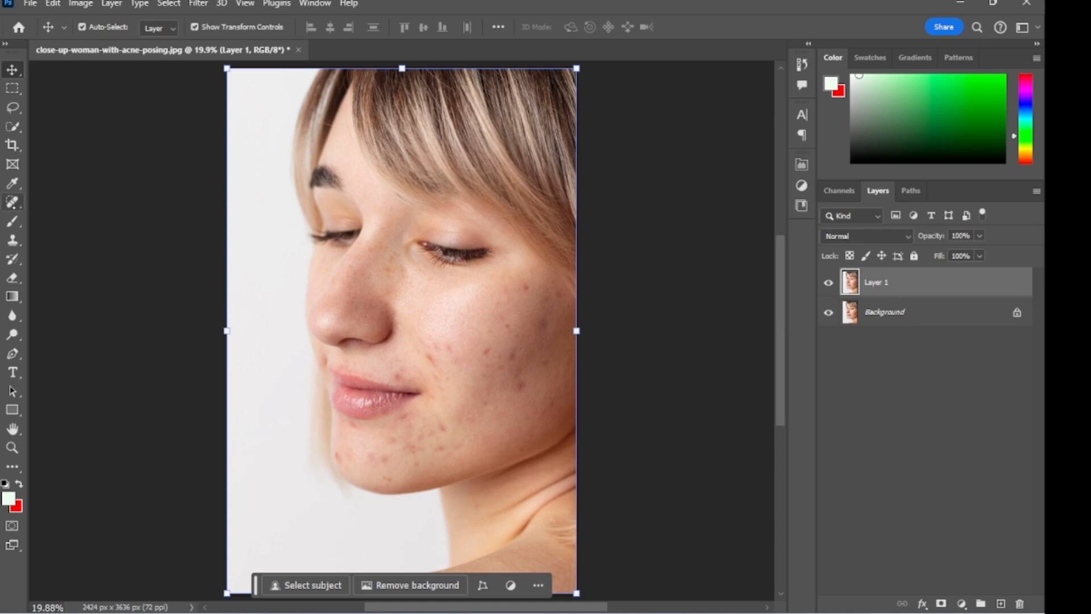
Step: Heal the chin blemish below the lips with the Spot Healing Brush on Layer 1
left_click(13, 202)
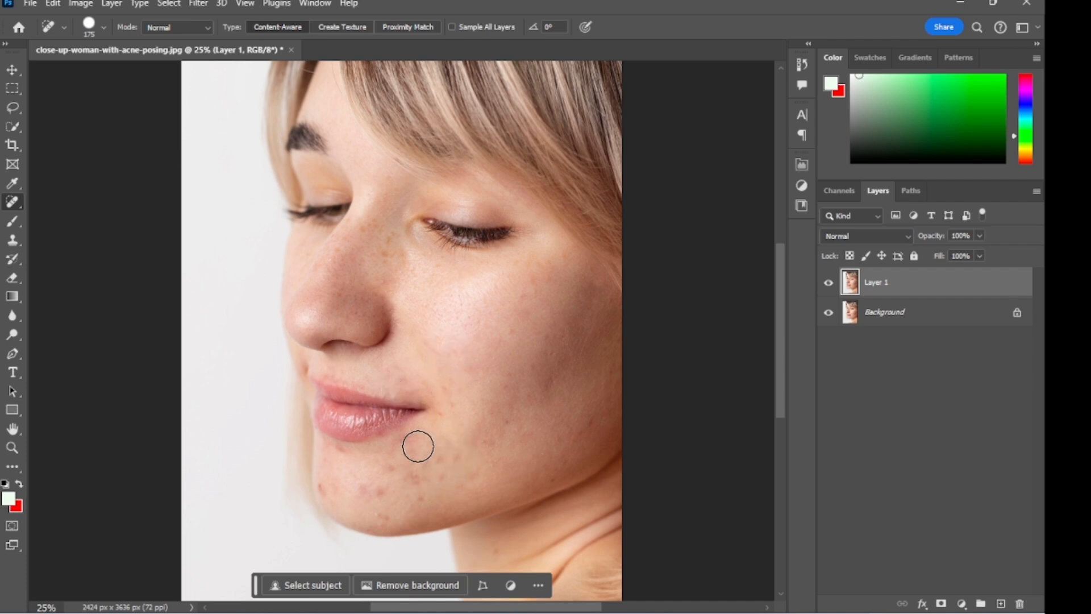
left_click(417, 446)
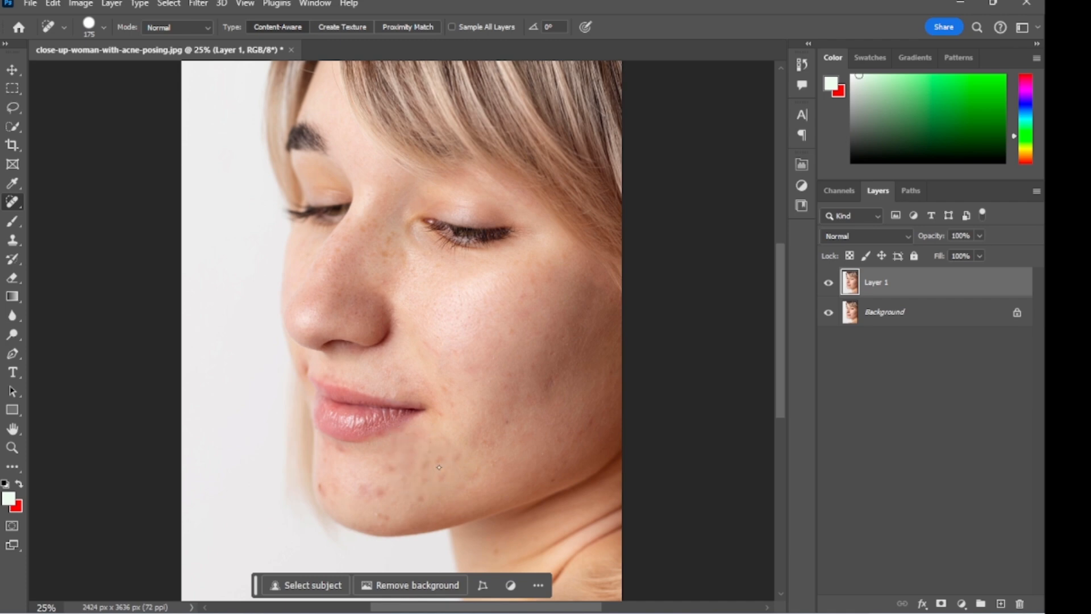
mouse_move(393, 466)
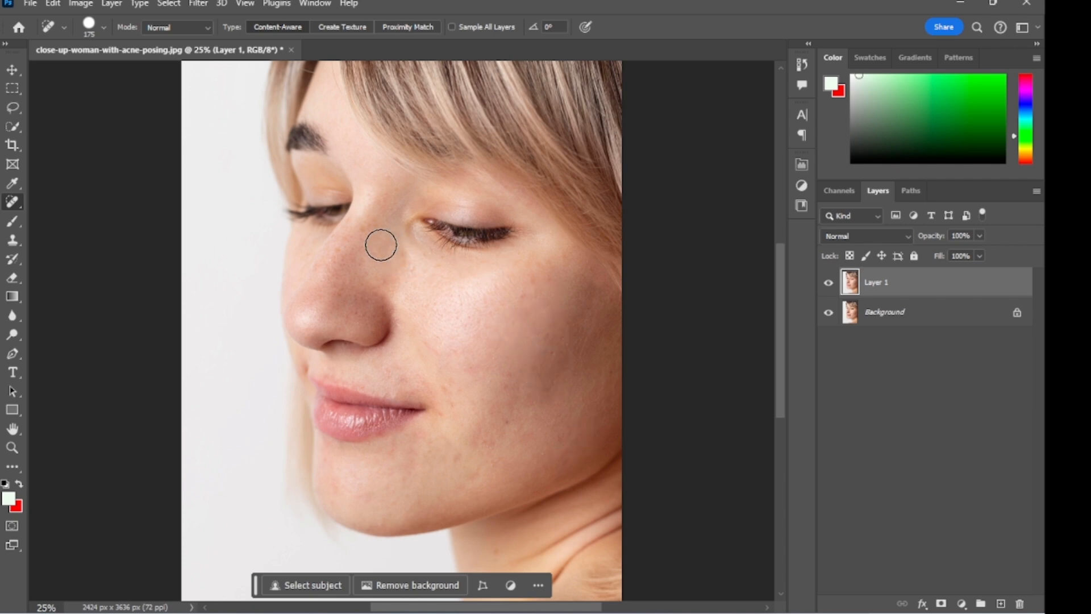
mouse_move(346, 249)
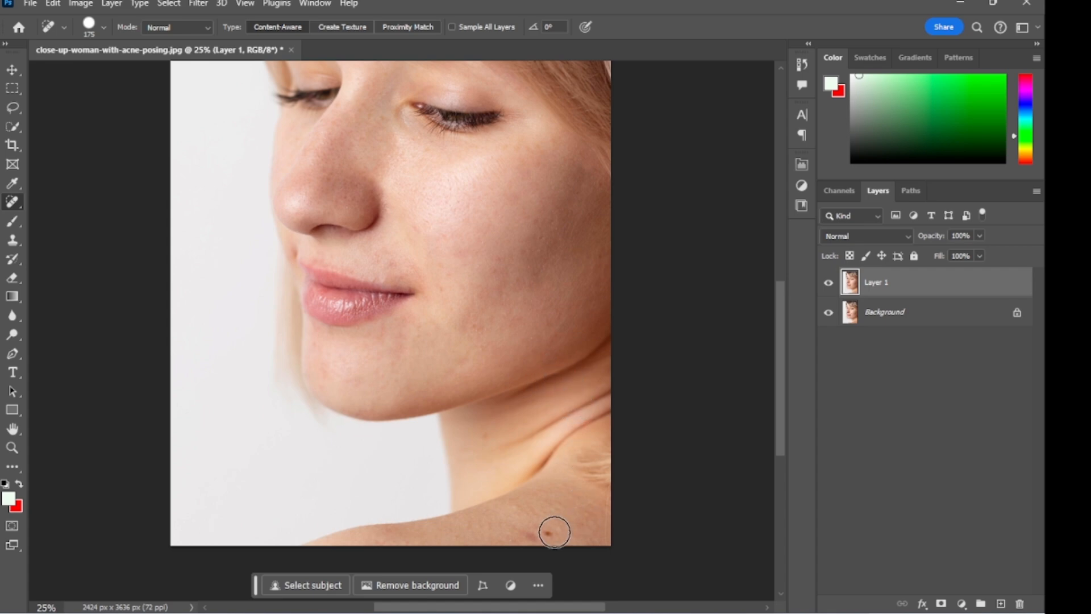
mouse_move(737, 353)
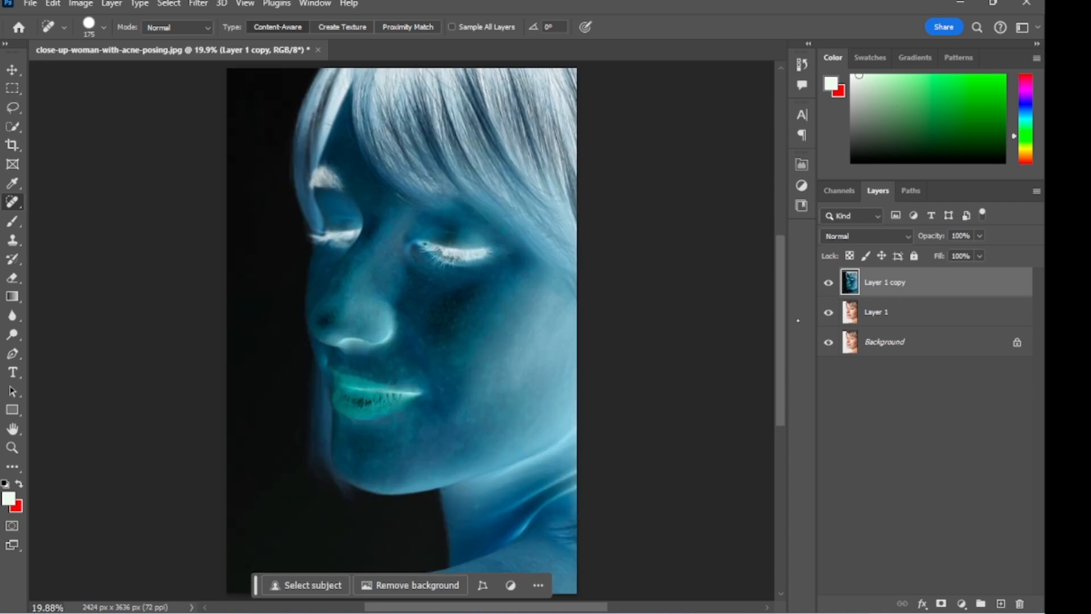
mouse_move(886, 295)
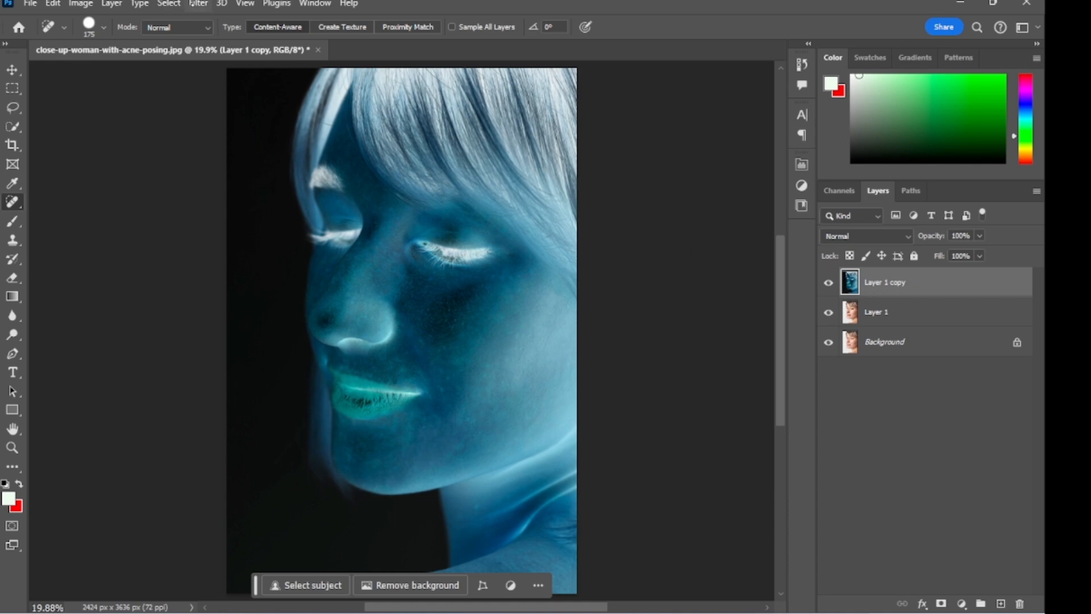
Step: Apply a High Pass filter to the inverted layer copy, adjusting its radius
left_click(198, 4)
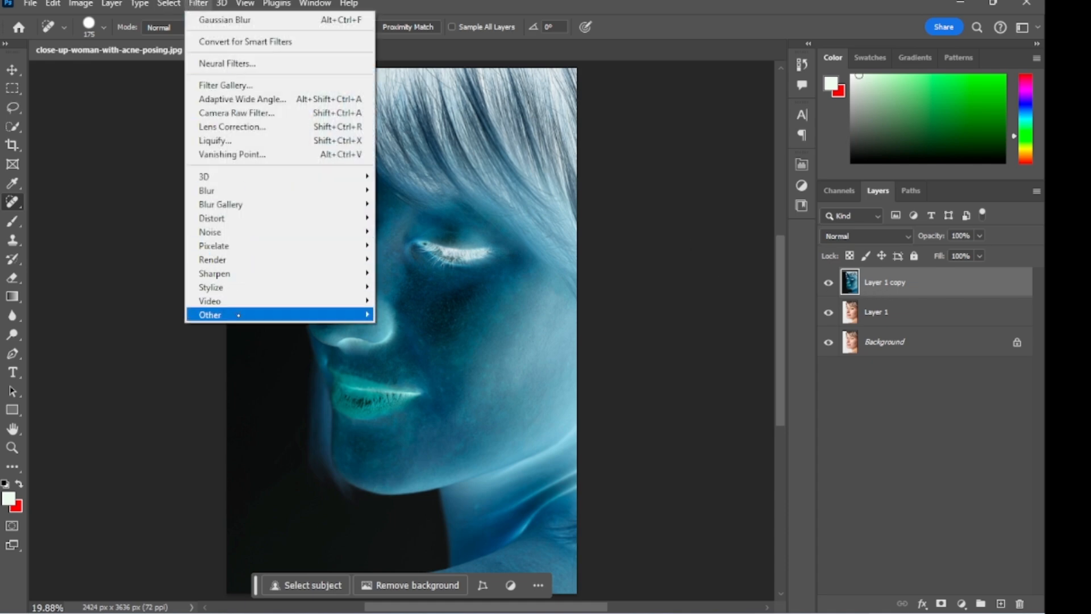
left_click(210, 315)
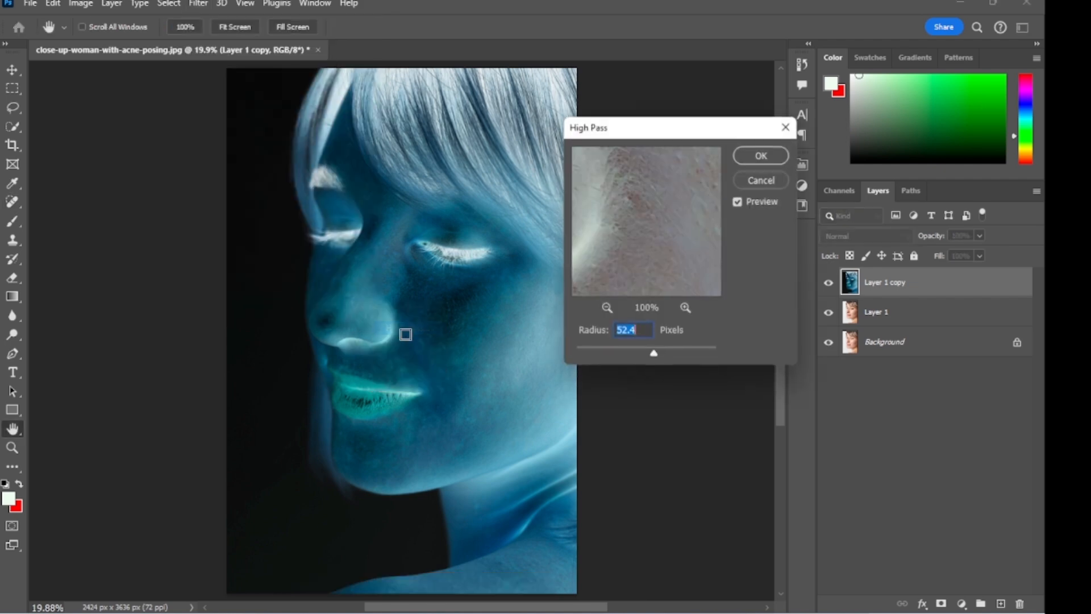
left_click_drag(655, 353, 643, 354)
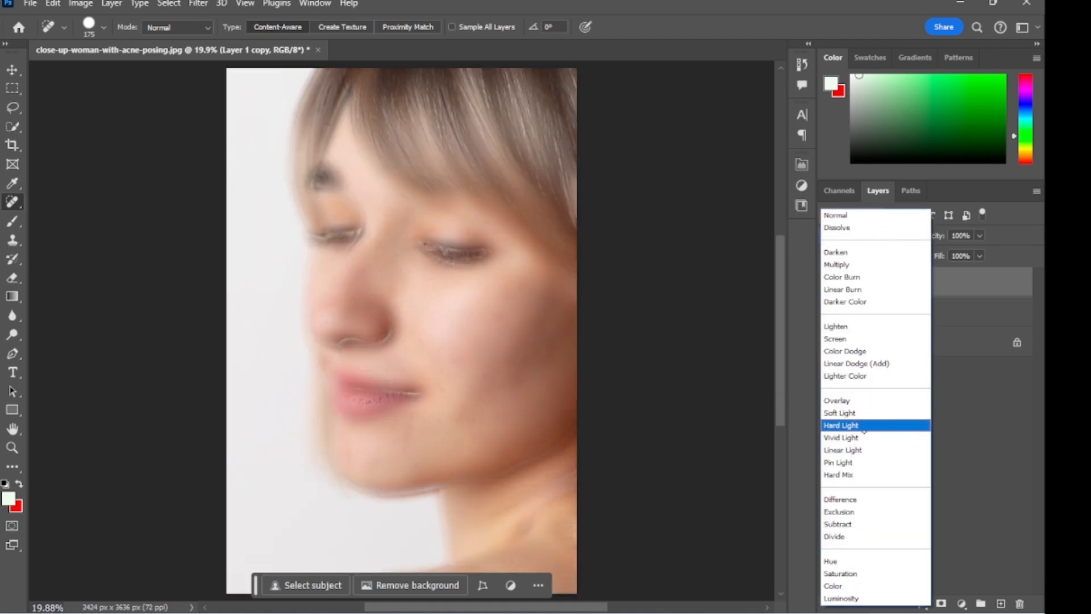
Step: Blend the layer as Vivid Light and apply an 8-pixel Gaussian Blur
left_click(841, 436)
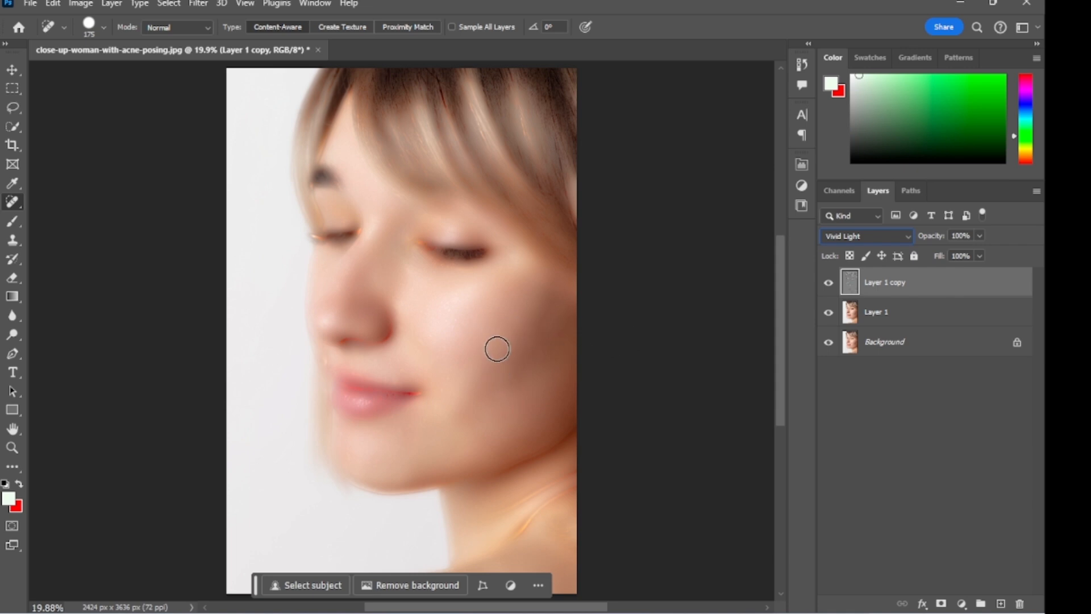
left_click(198, 5)
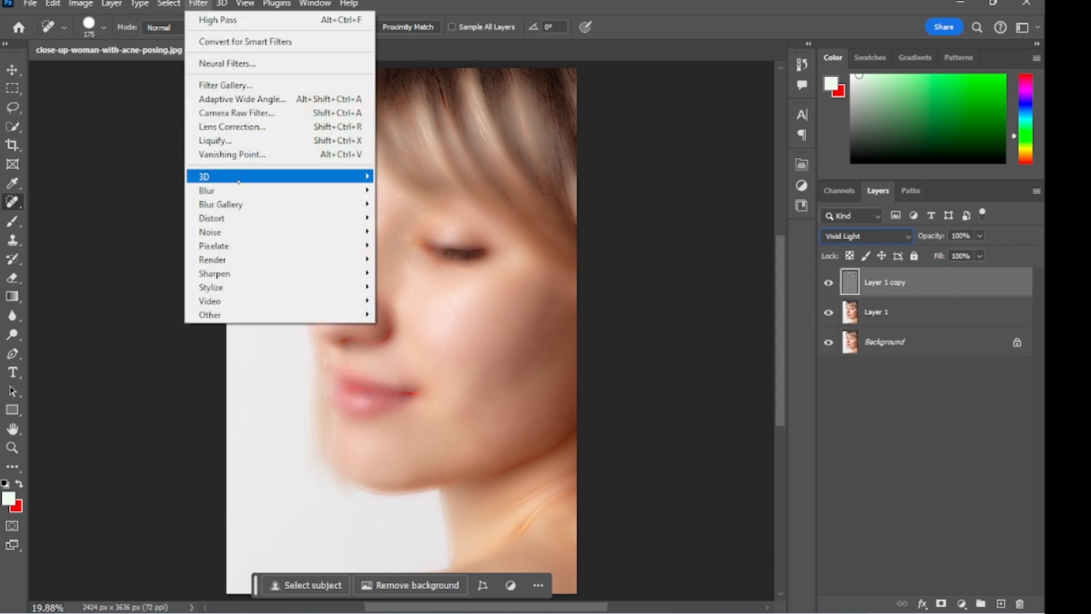
mouse_move(207, 190)
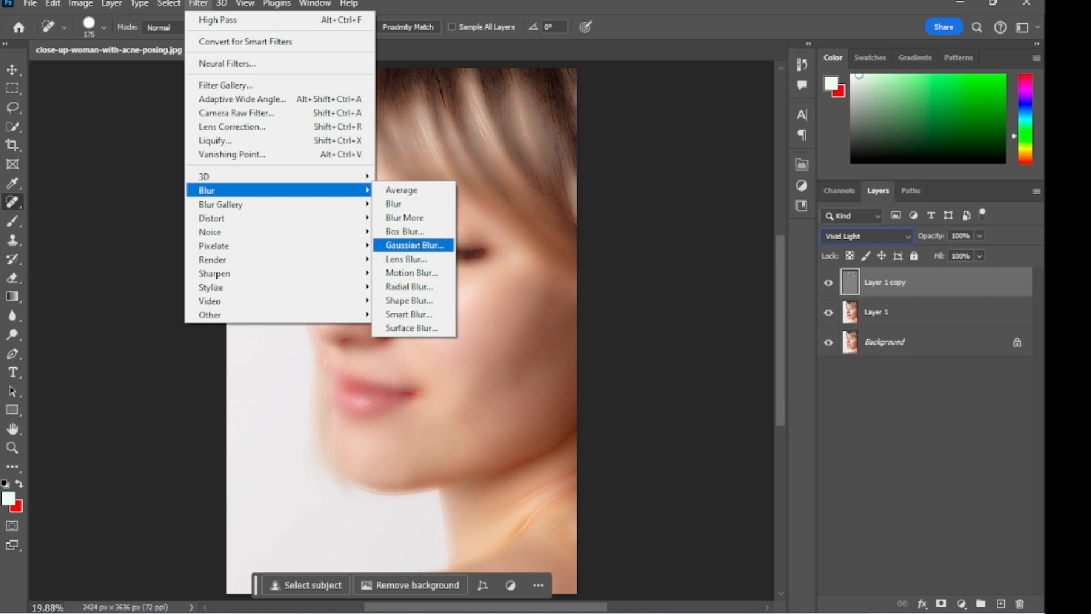
left_click(414, 245)
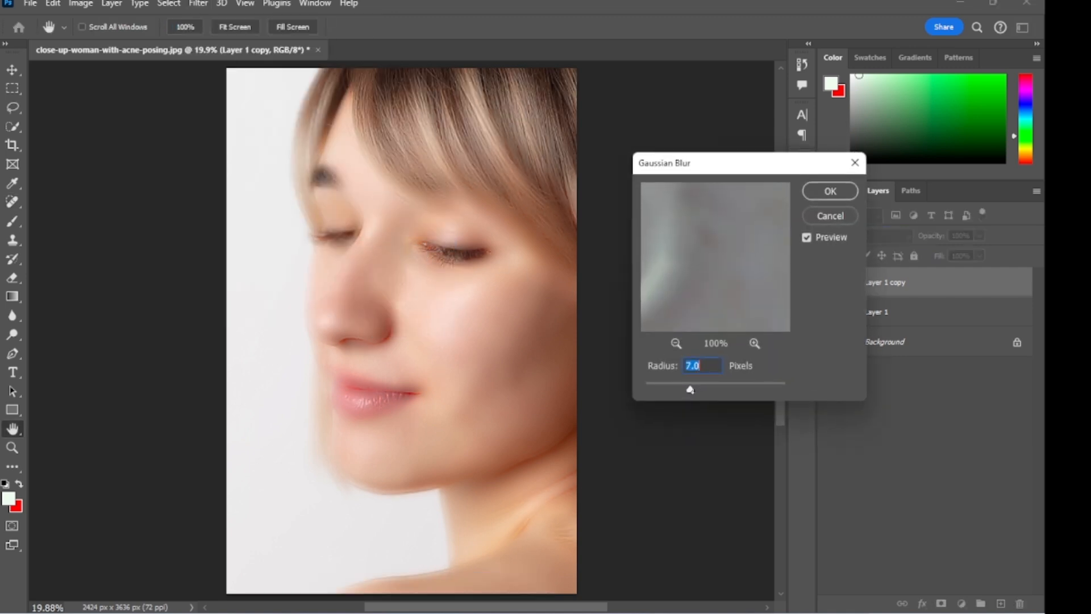
left_click_drag(690, 390, 694, 390)
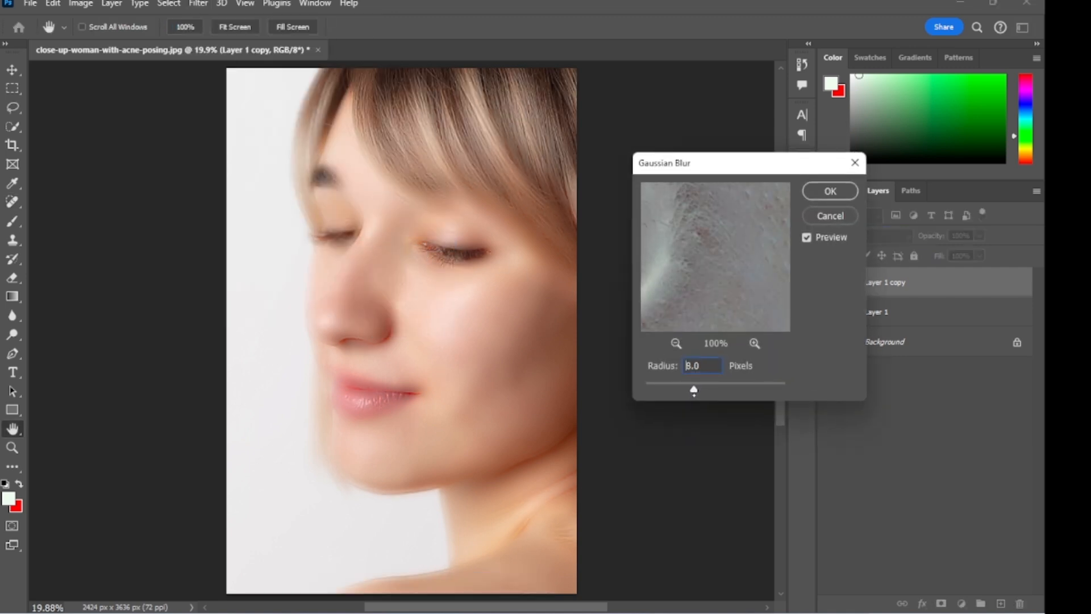
left_click(828, 190)
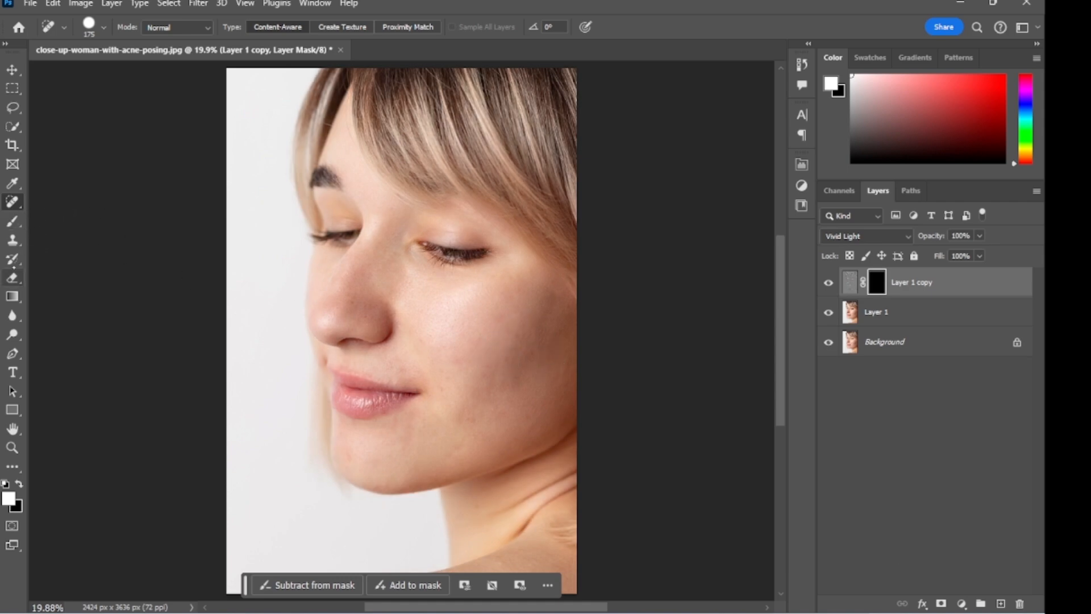
Step: Ready the Brush tool to paint smoothing into the black mask
left_click(11, 221)
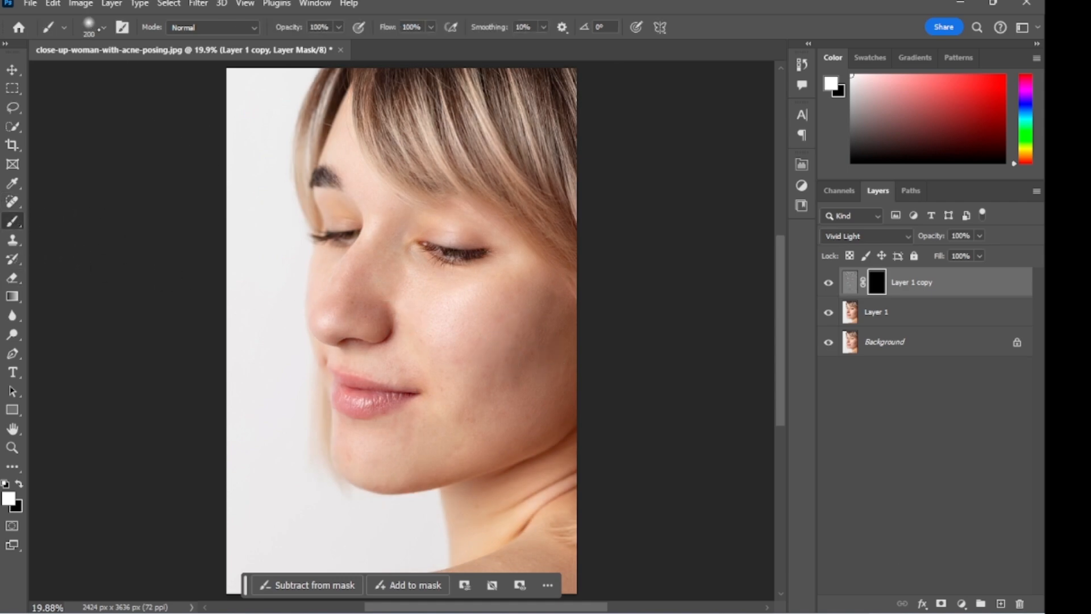